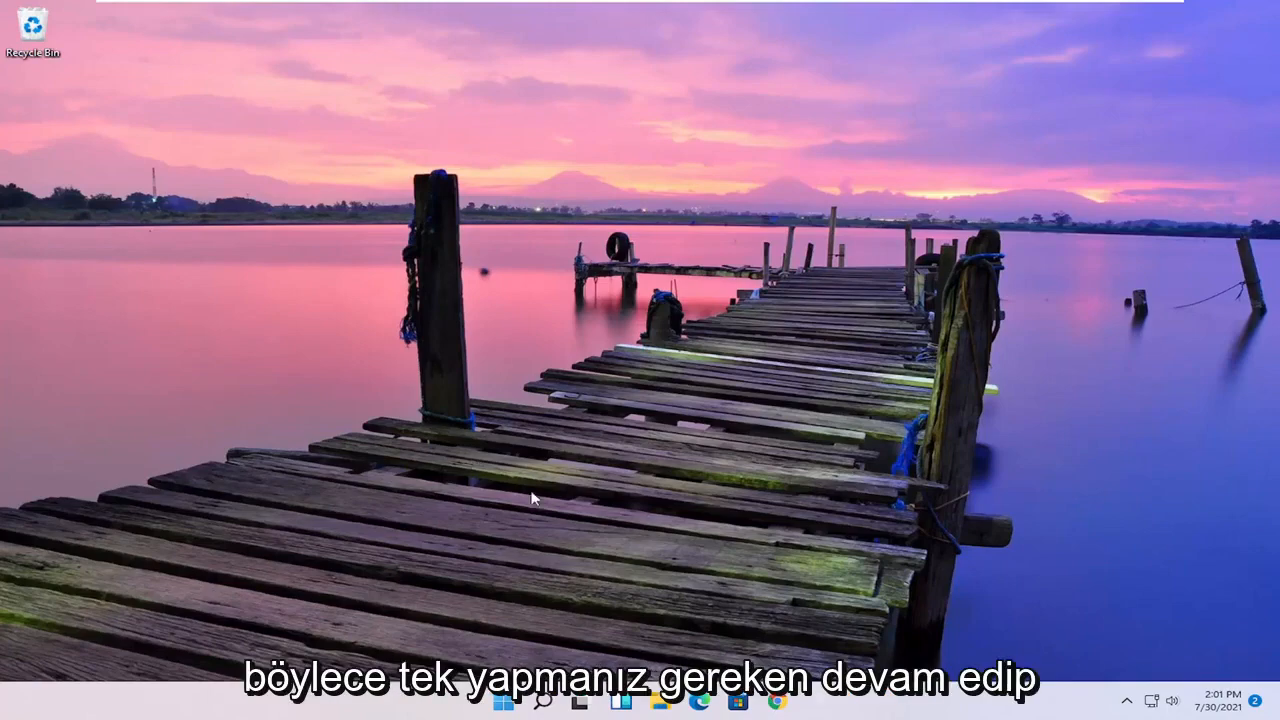
Search 'apps and features' from Start and open the Apps & features settings result
{"action": "left_click", "coordinate": [540, 700]}
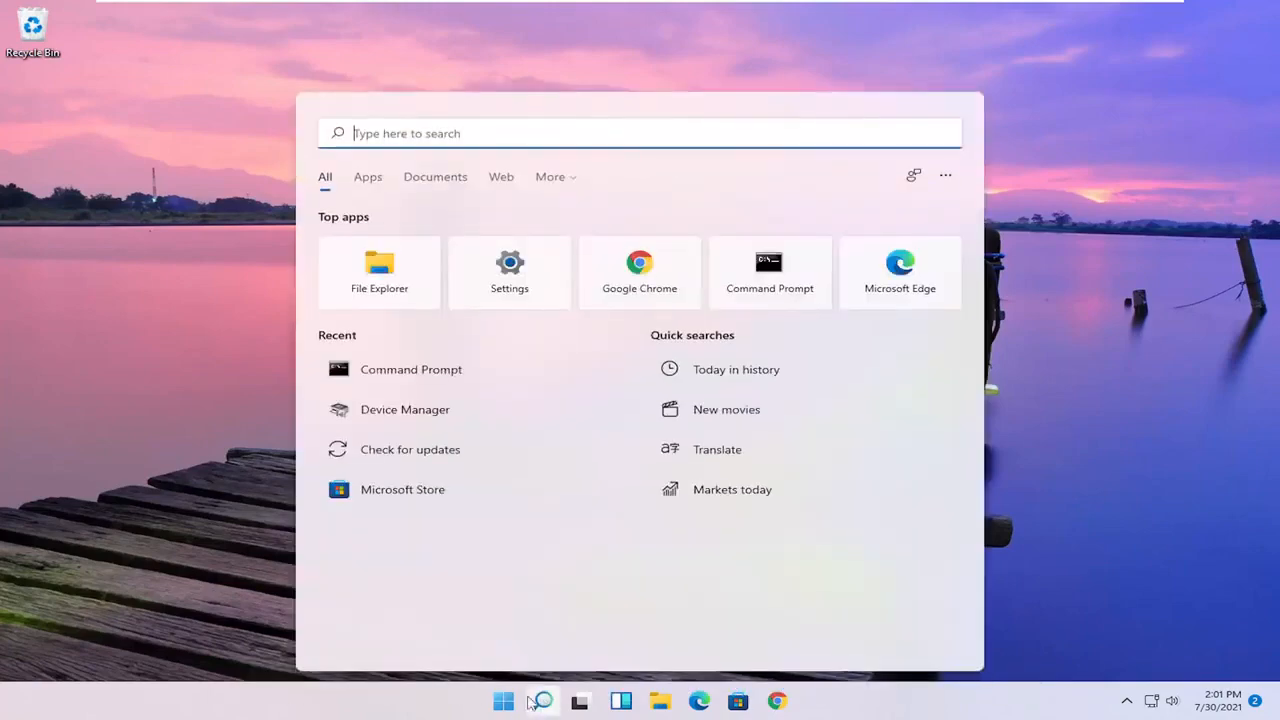
{"action": "type", "text": "apps and"}
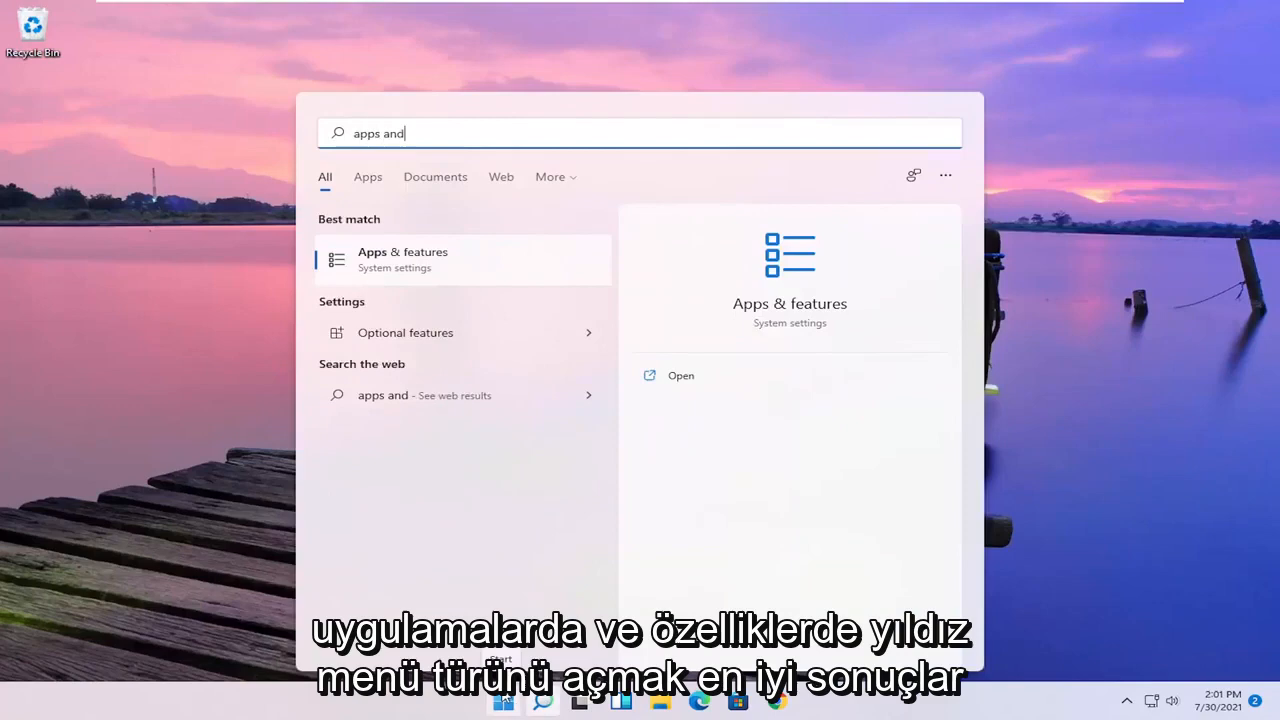
{"action": "type", "text": "features"}
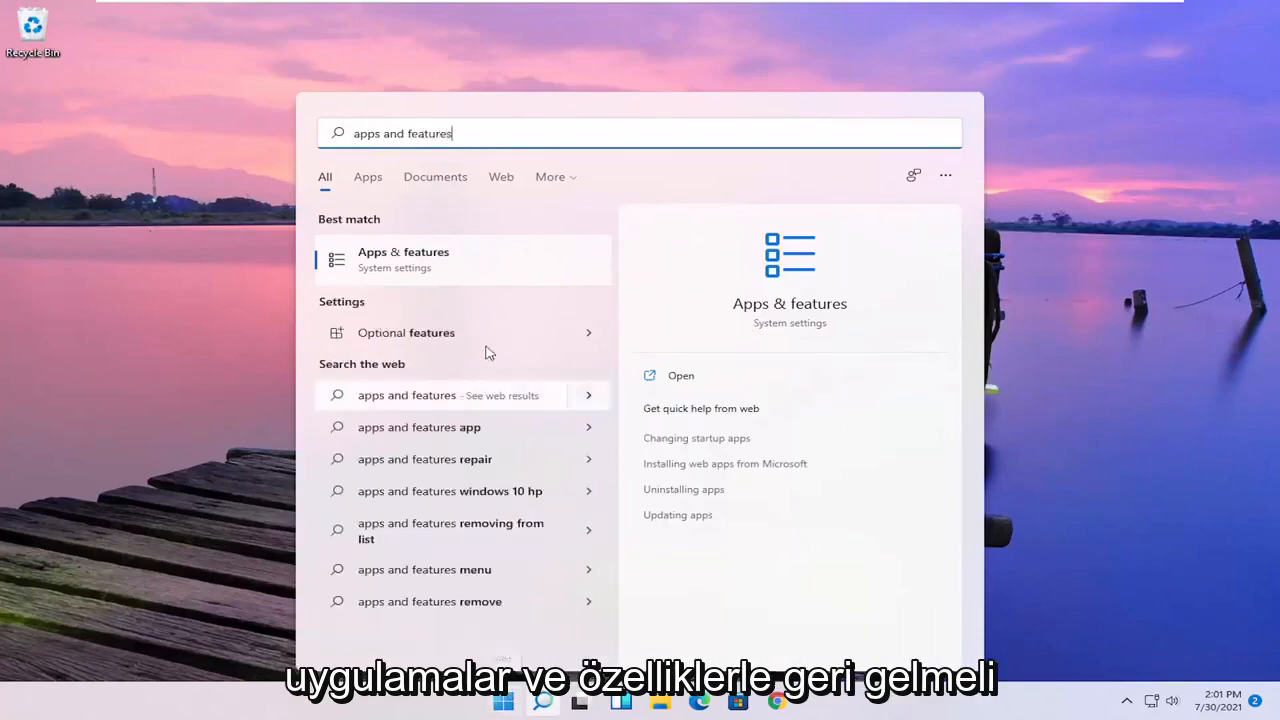
{"action": "left_click", "coordinate": [404, 260]}
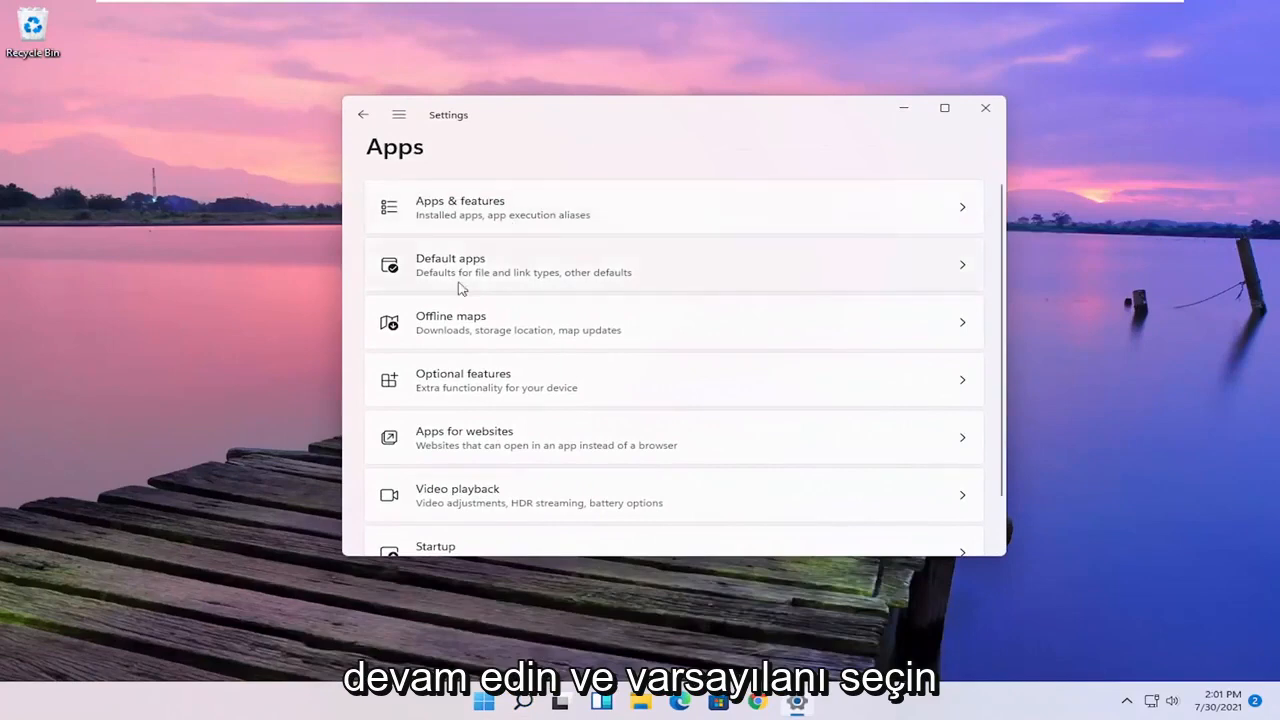
Open Default apps and scroll to Google Chrome's file types, still showing Microsoft Edge for .pdf
{"action": "left_click", "coordinate": [672, 264]}
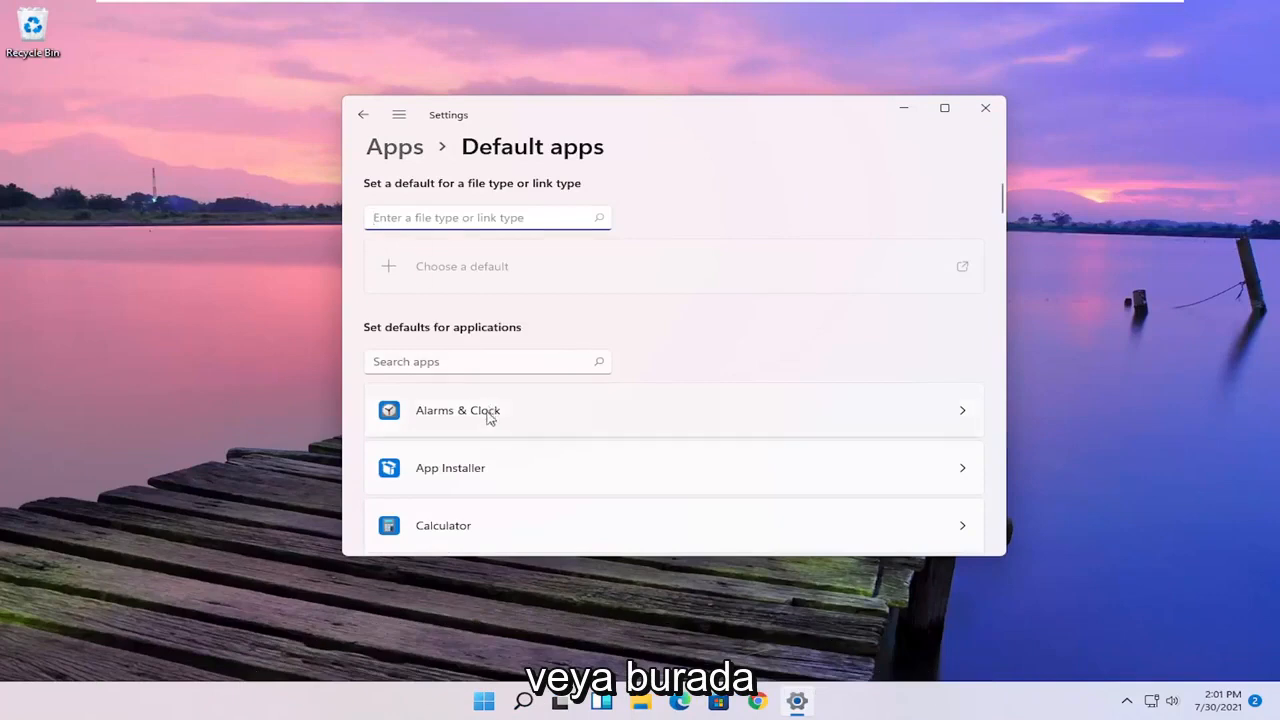
{"action": "scroll", "scroll_direction": "down", "scroll_amount": 3}
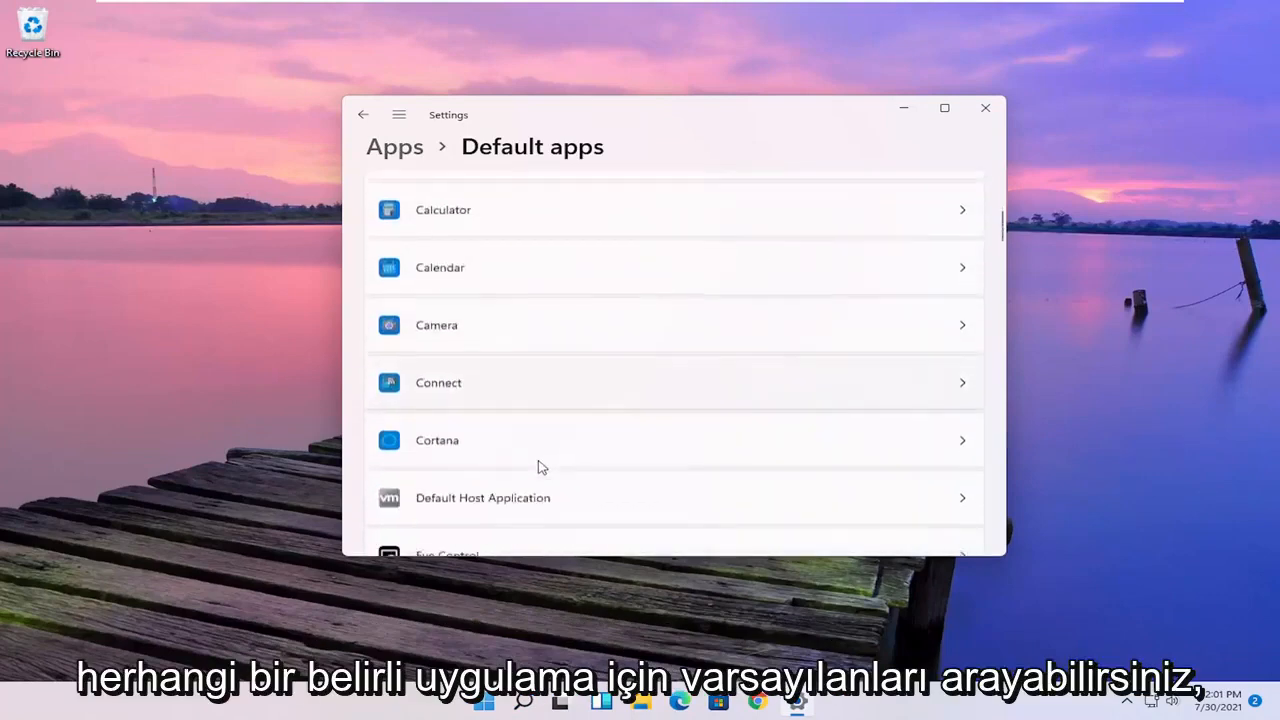
{"action": "scroll", "scroll_direction": "down", "scroll_amount": 3}
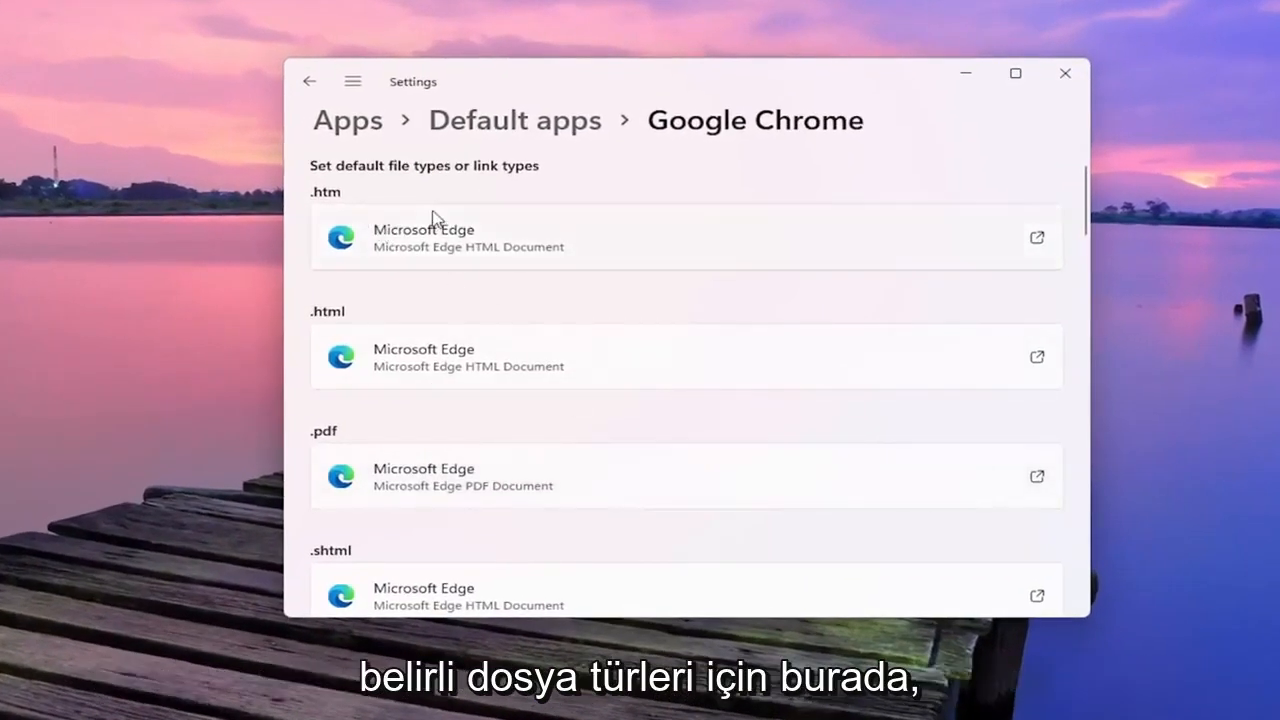
{"action": "mouse_move", "coordinate": [430, 460]}
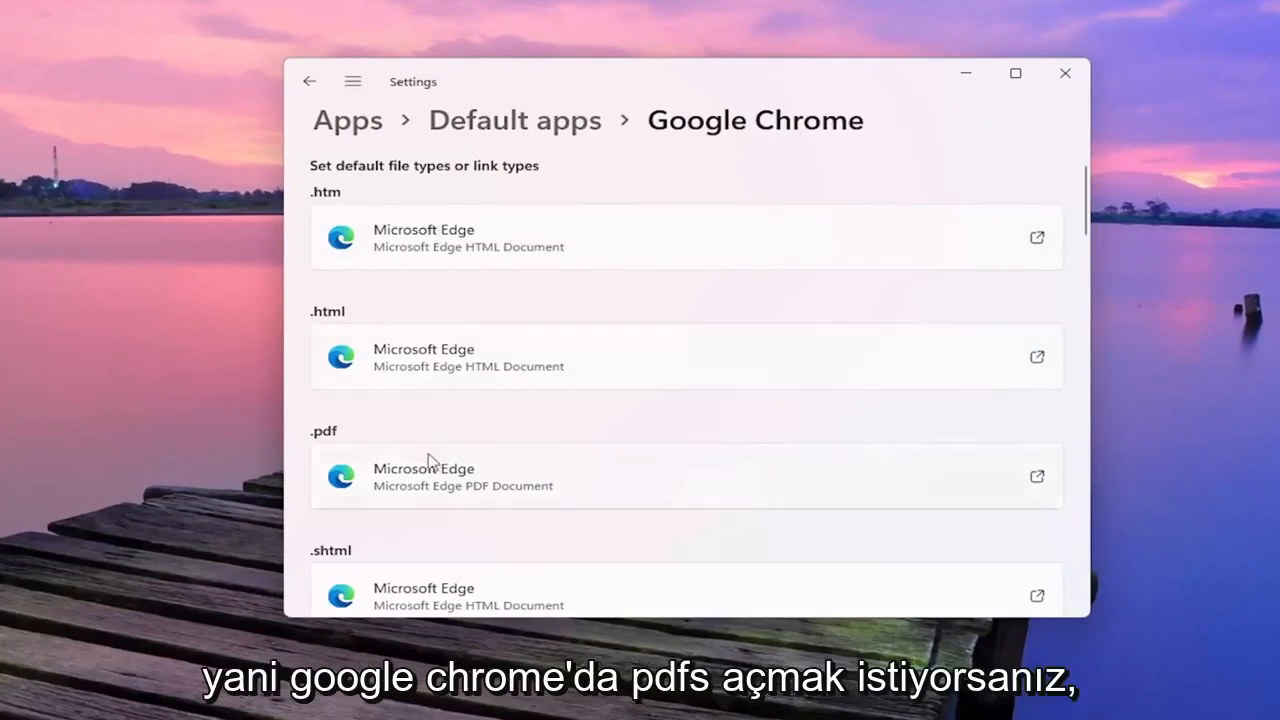
Change the .pdf file type from Microsoft Edge to Google Chrome, confirming Switch anyway
{"action": "scroll", "scroll_direction": "down", "scroll_amount": 3}
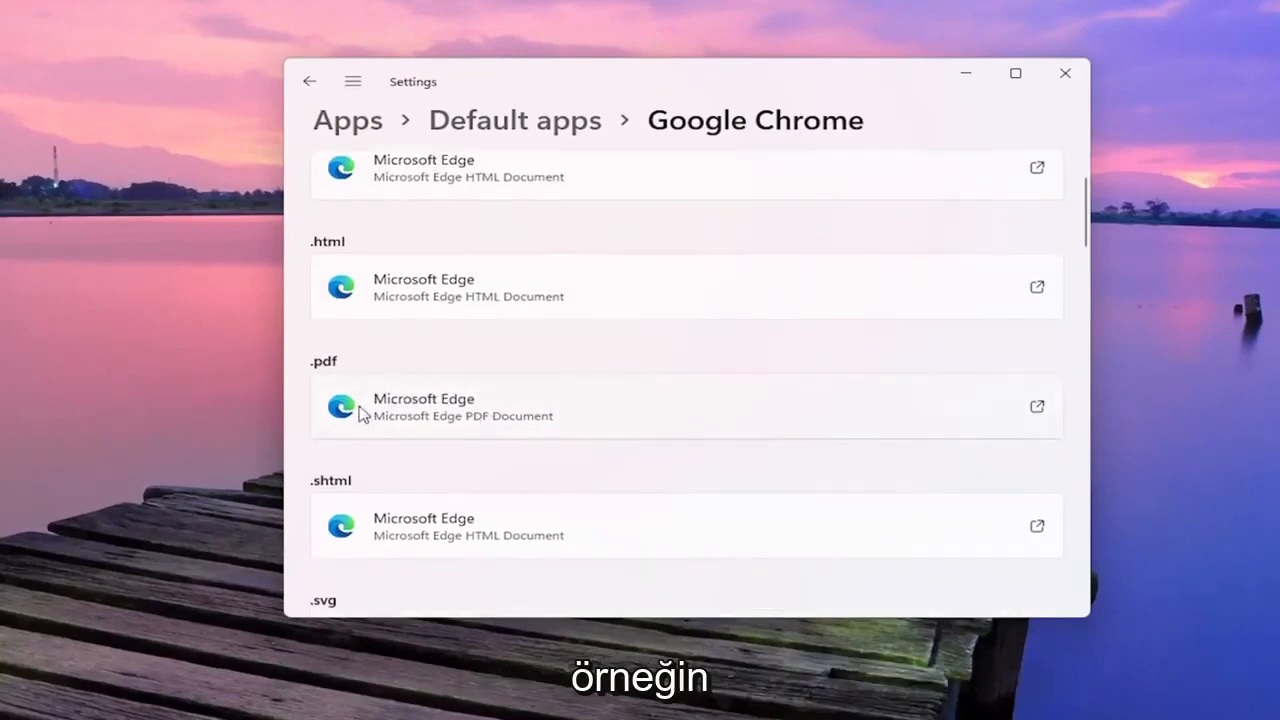
{"action": "left_click", "coordinate": [684, 408]}
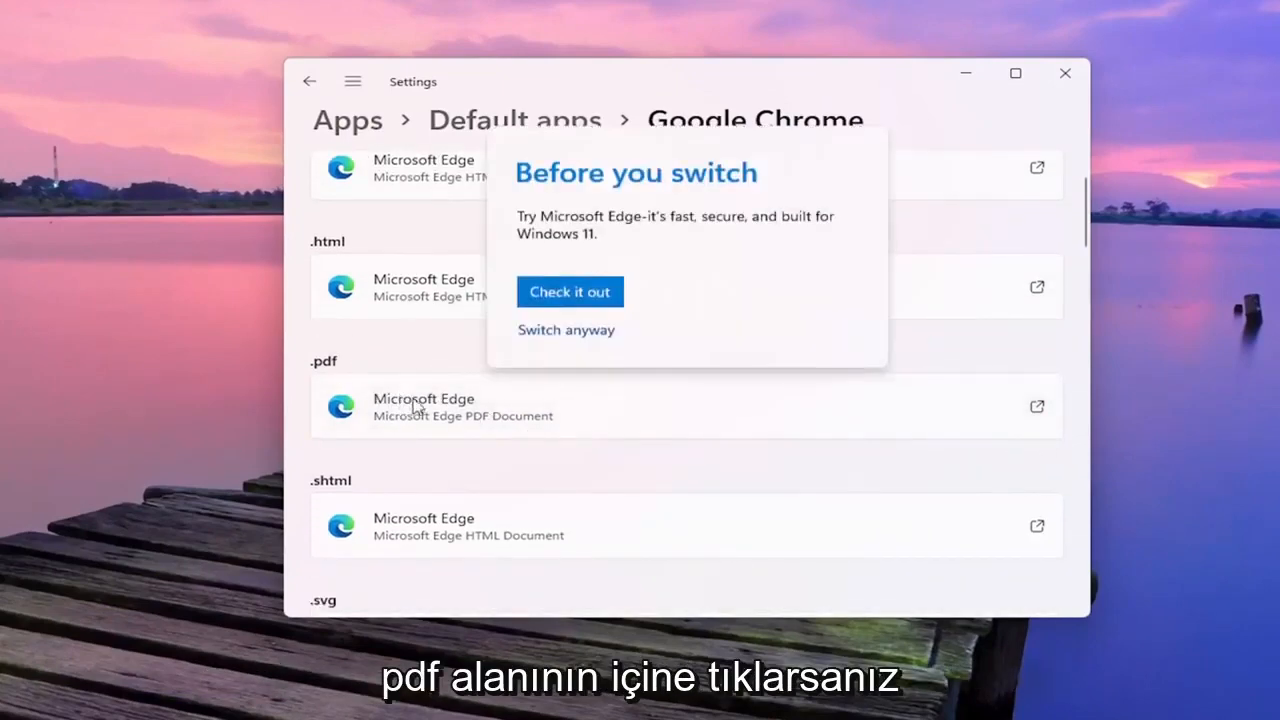
{"action": "left_click", "coordinate": [566, 328]}
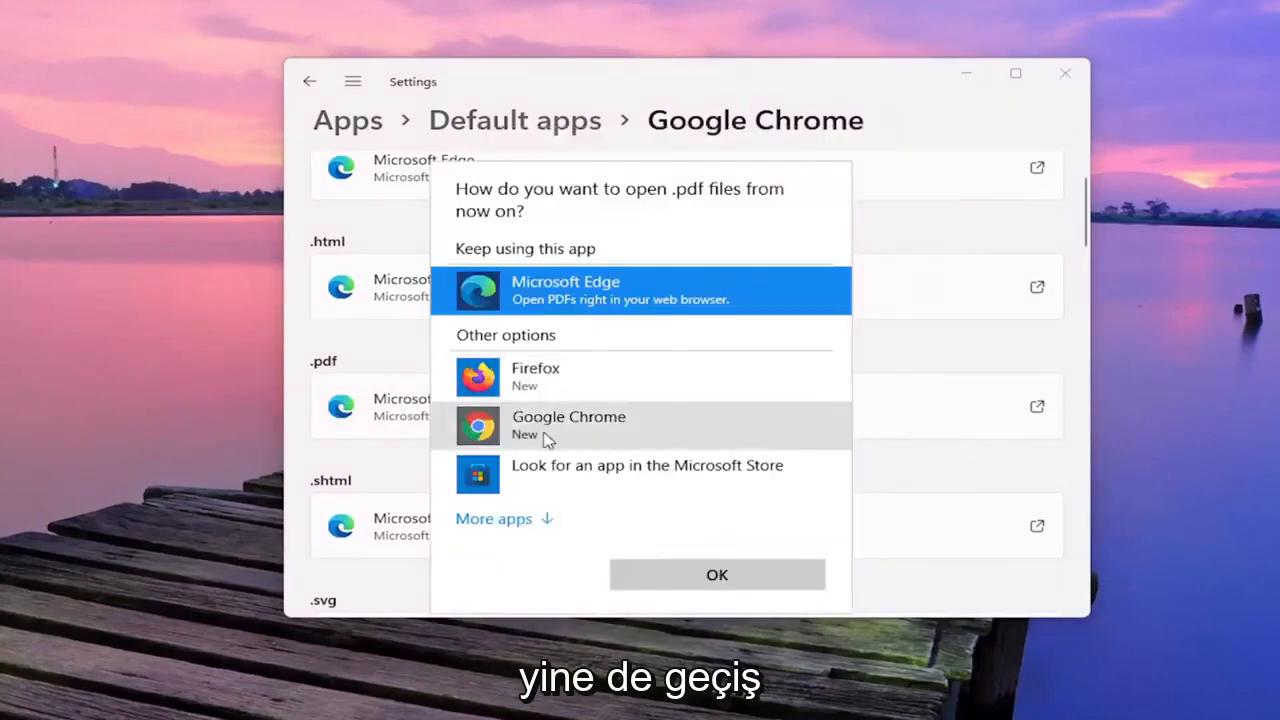
{"action": "left_click", "coordinate": [716, 574]}
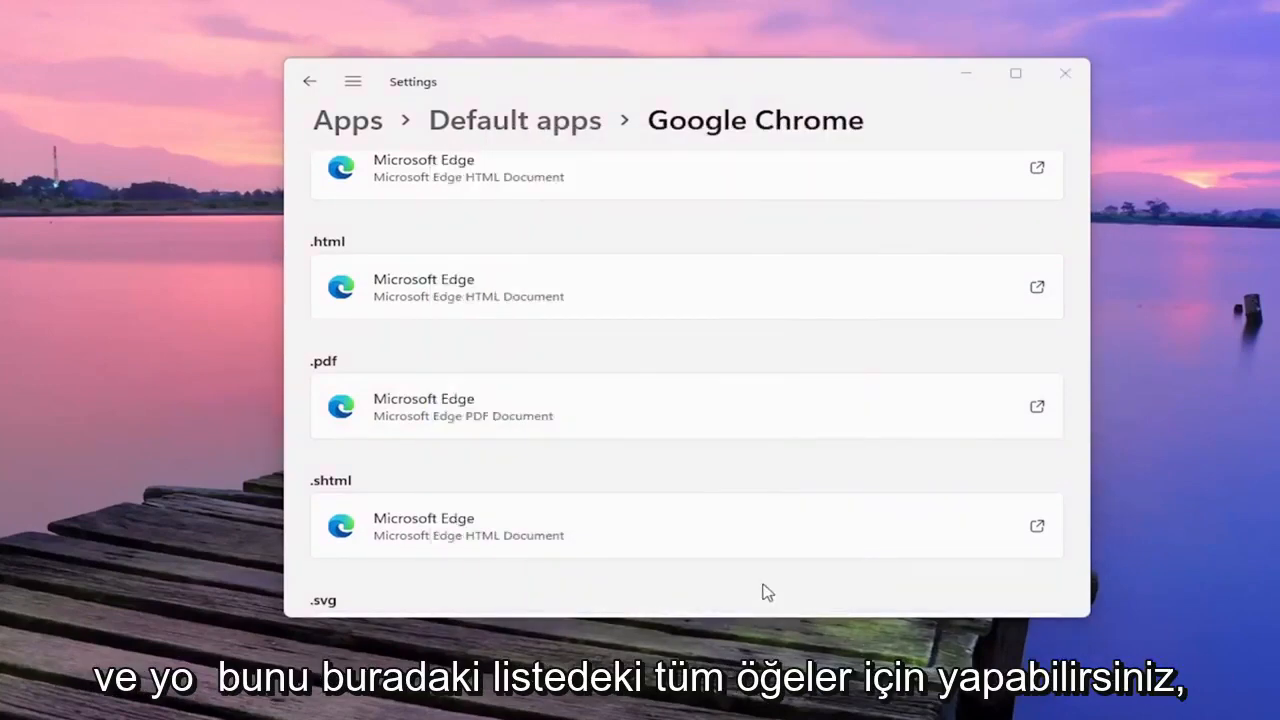
Review the updated .pdf association and close Settings to the desktop
{"action": "scroll", "scroll_direction": "down", "scroll_amount": 3}
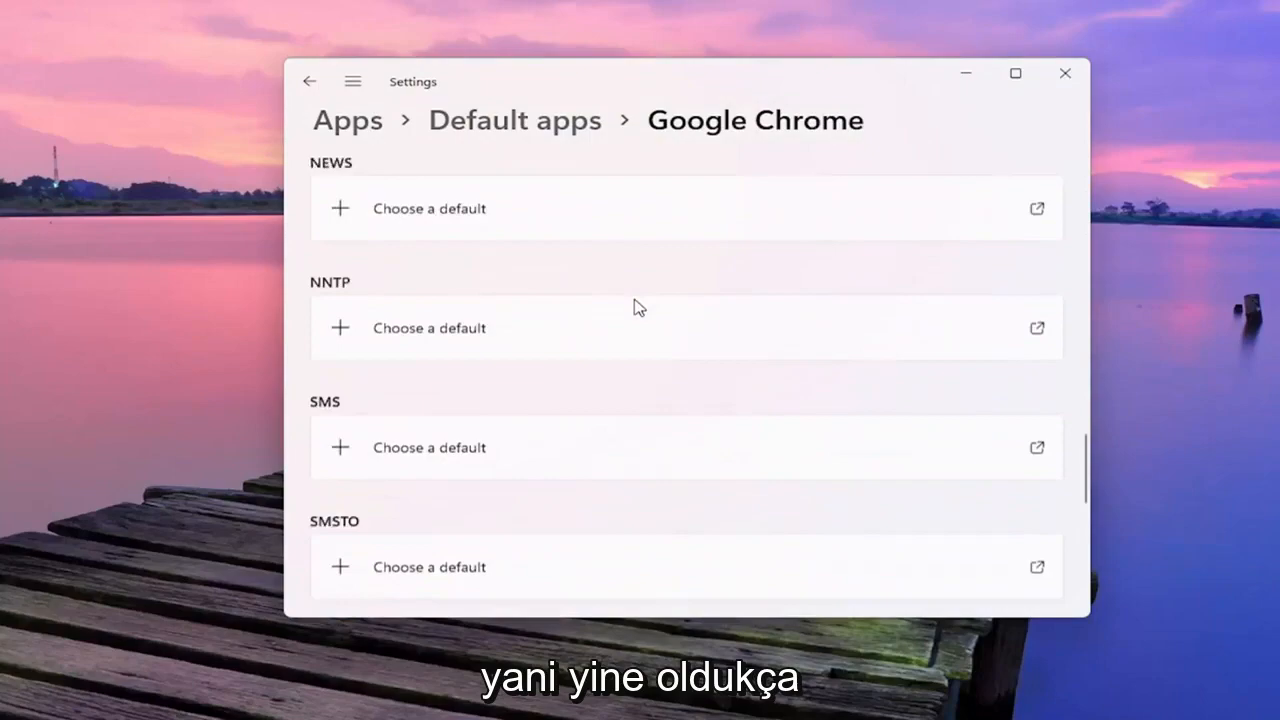
{"action": "scroll", "scroll_direction": "up", "scroll_amount": 3}
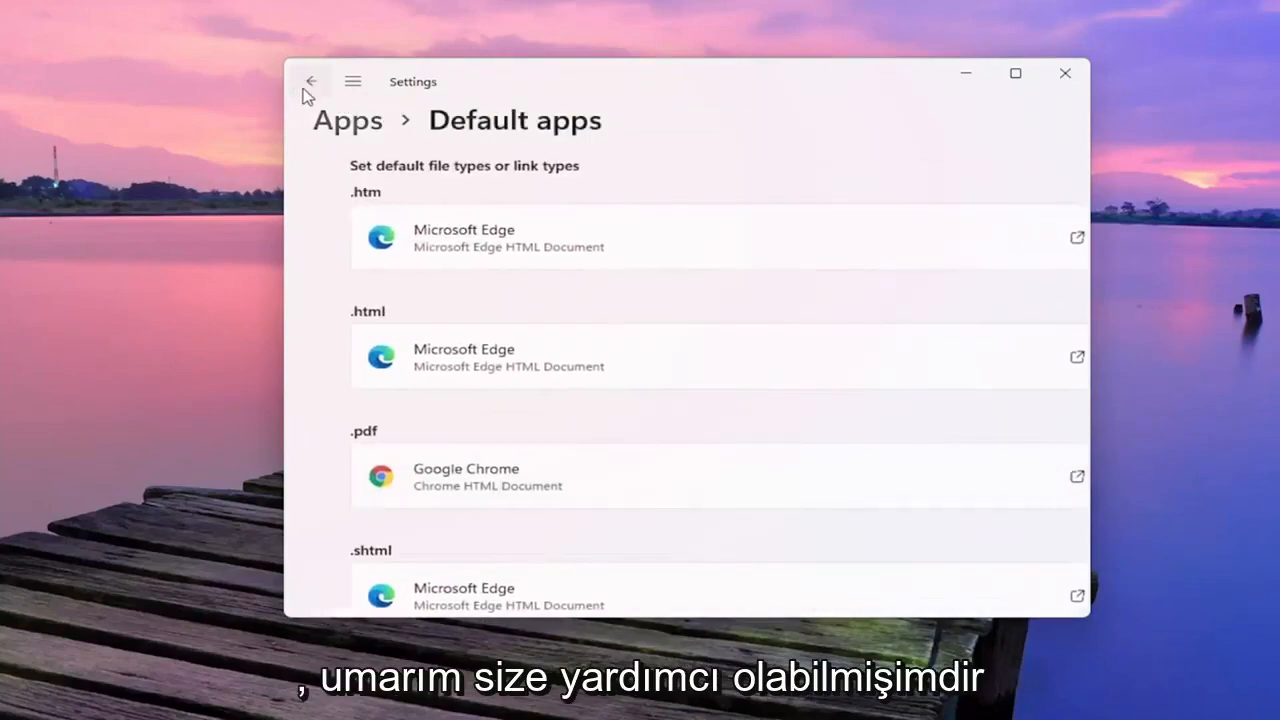
{"action": "left_click", "coordinate": [1064, 72]}
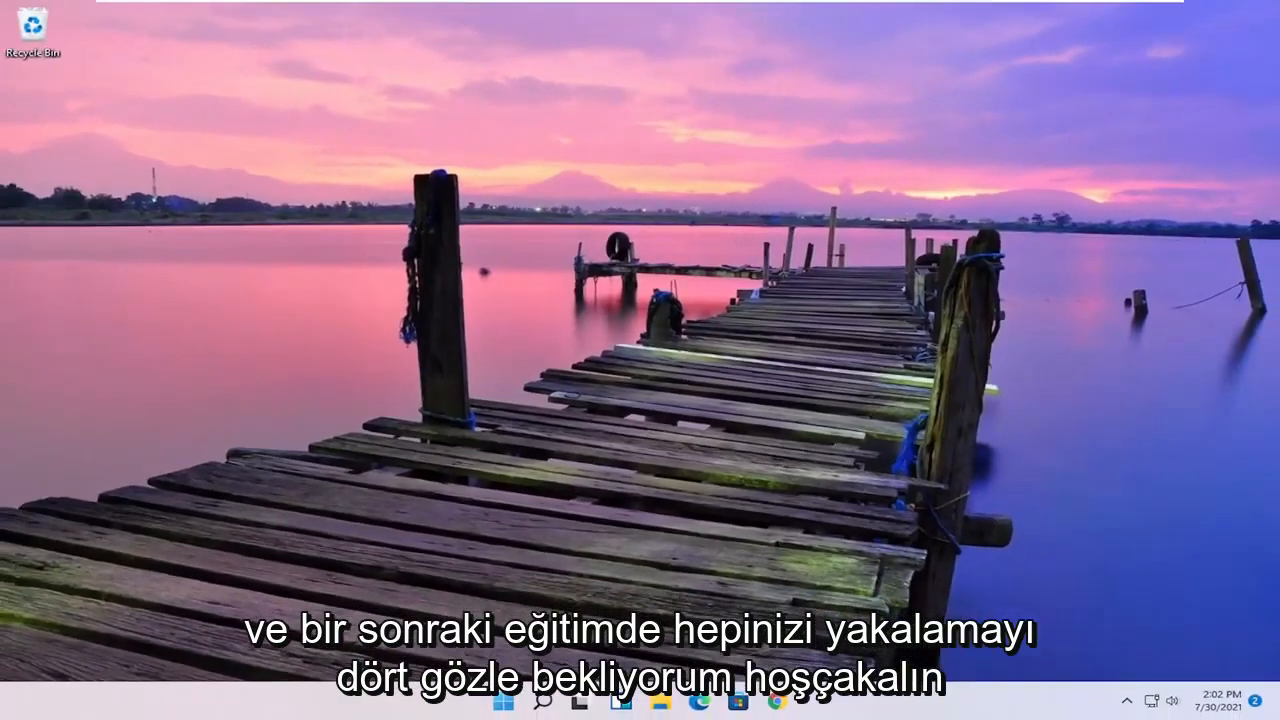